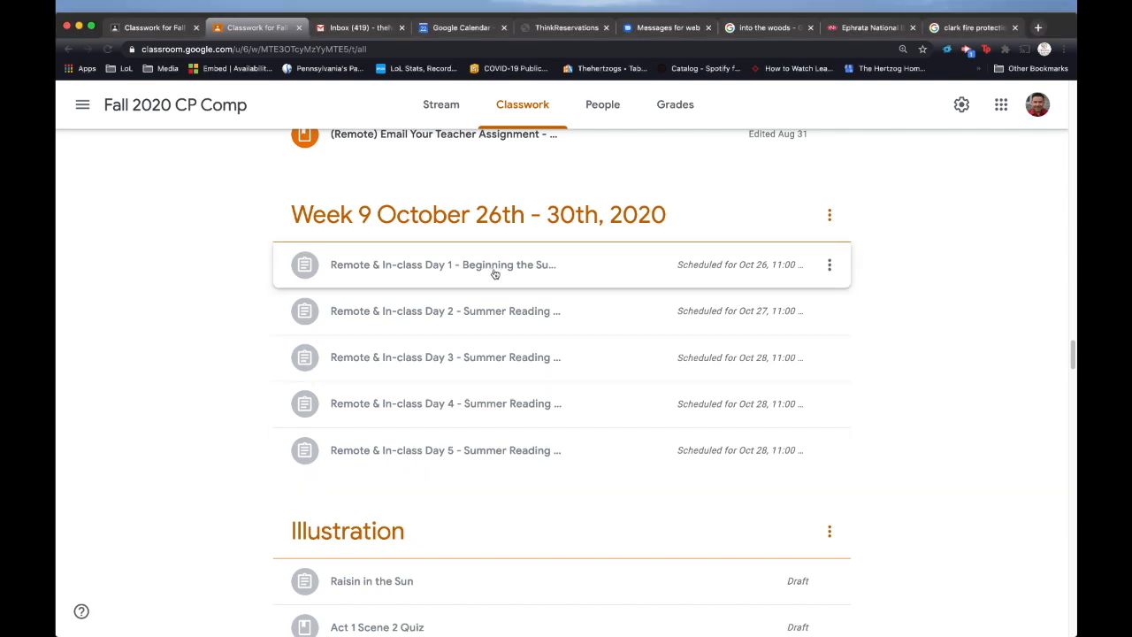
Expand 'Remote & In-class Day 1' under Week 9 to show its Oct 26 essay instructions
click(442, 264)
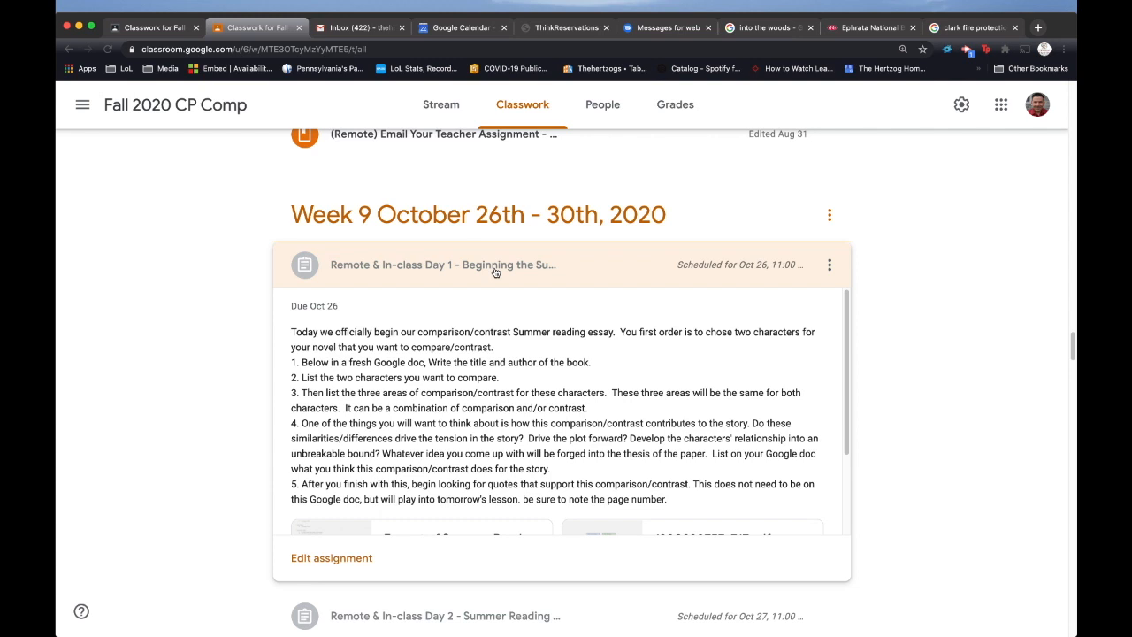
mouse_move(466, 342)
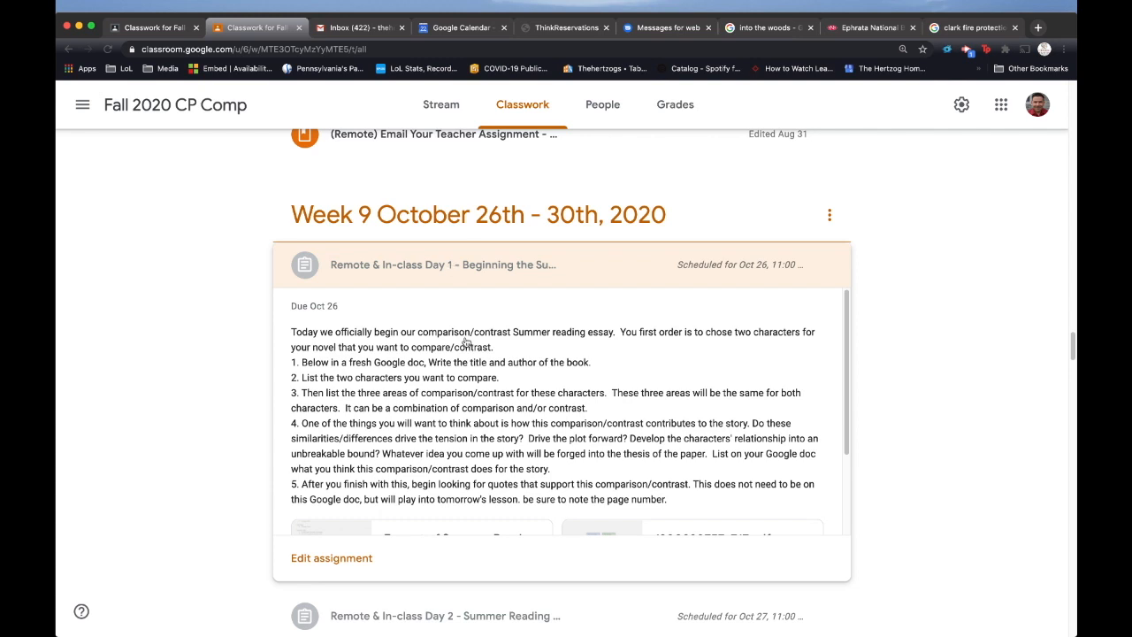
Scroll through Day 1's attachments: summer reading format file, PDF and Chicago citation guide
scroll(down, 3)
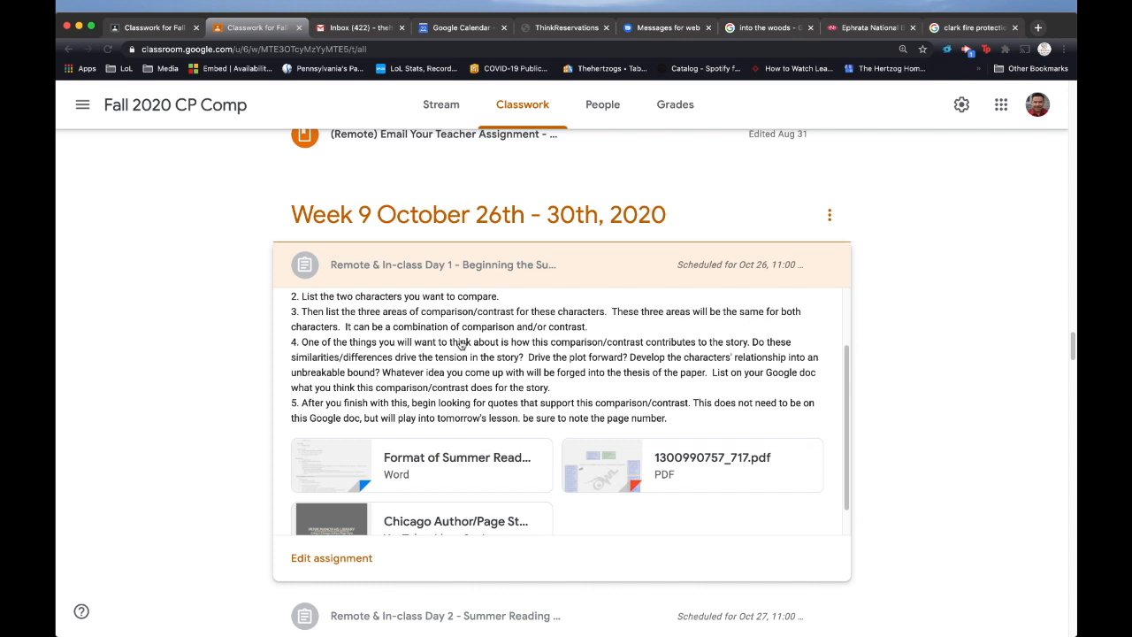
mouse_move(994, 471)
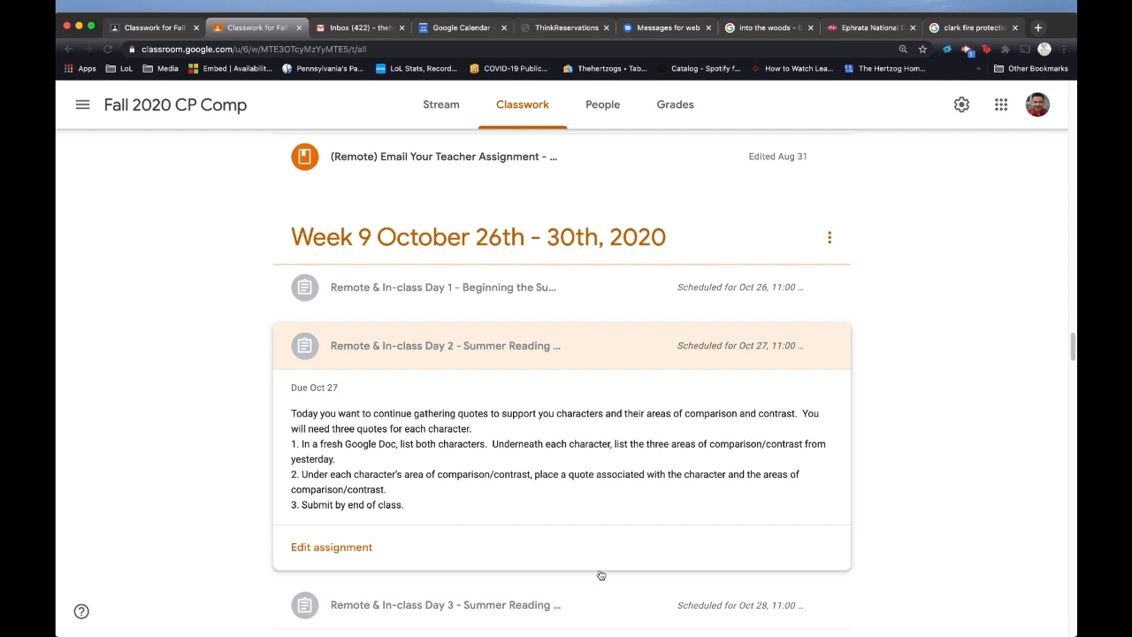
mouse_move(501, 624)
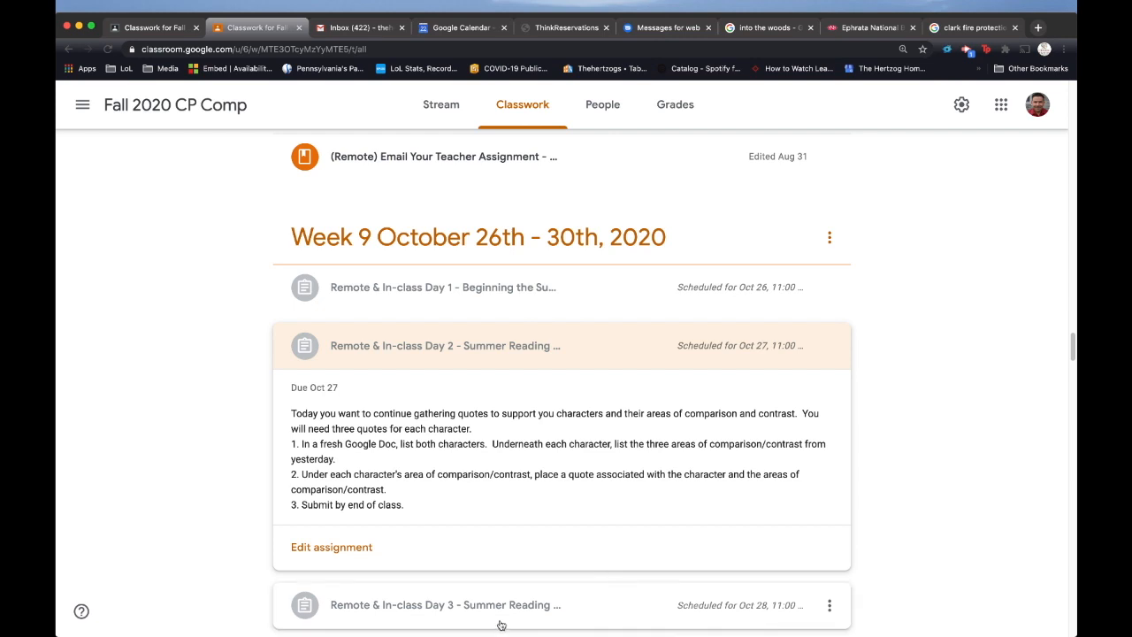
Expand 'Remote & In-class Day 3' to show block versus point-by-point instructions and skeleton docs
scroll(down, 3)
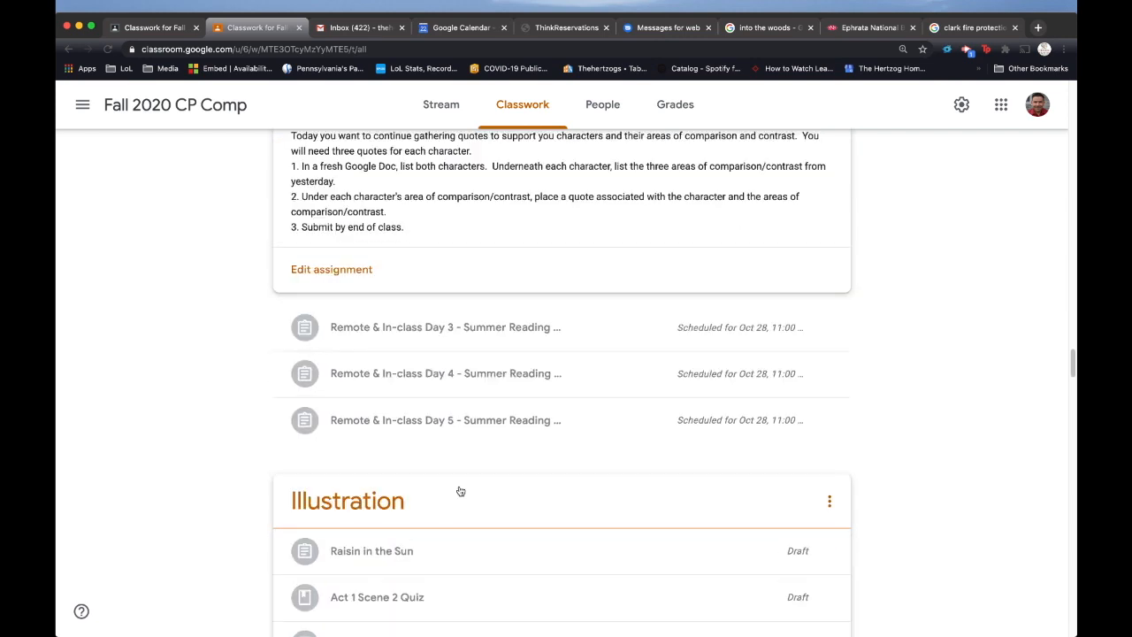
mouse_move(453, 225)
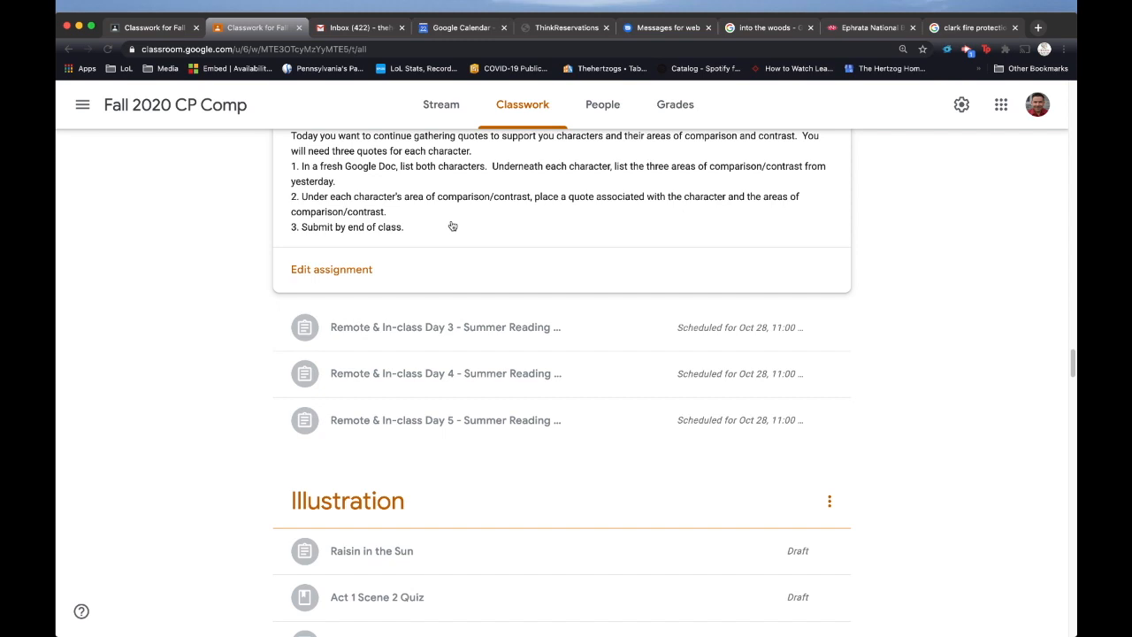
mouse_move(409, 283)
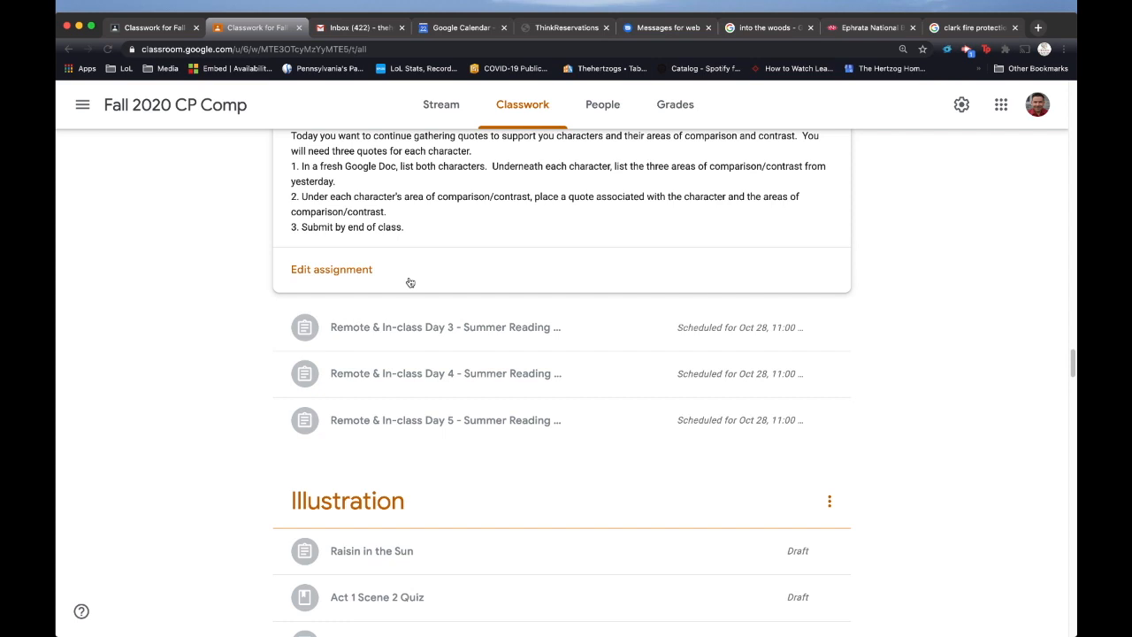
mouse_move(446, 279)
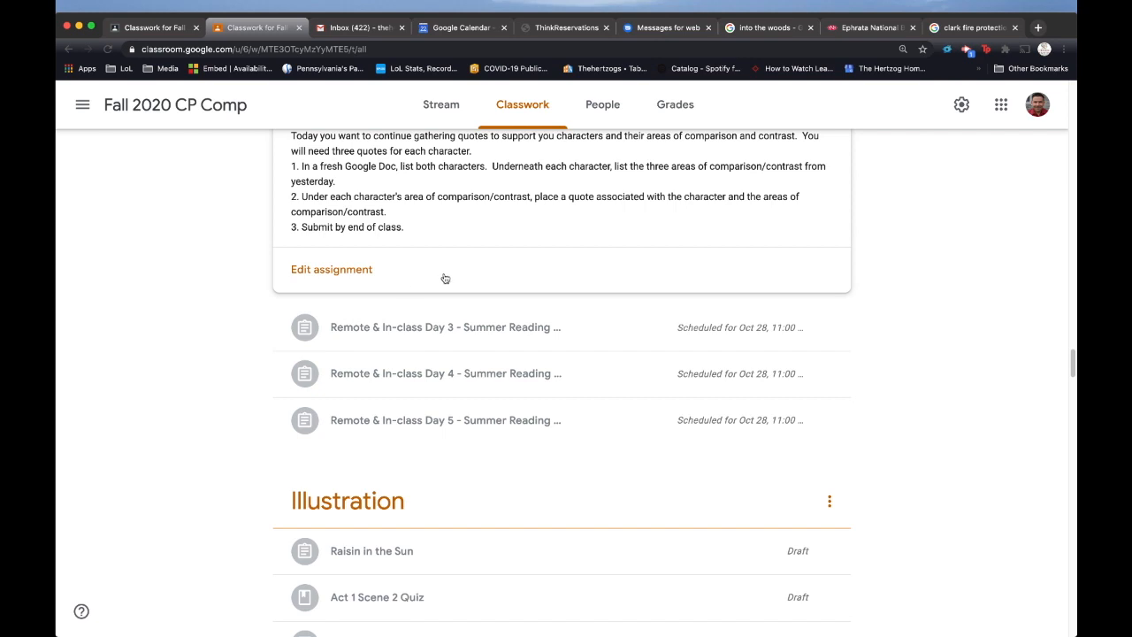
click(445, 326)
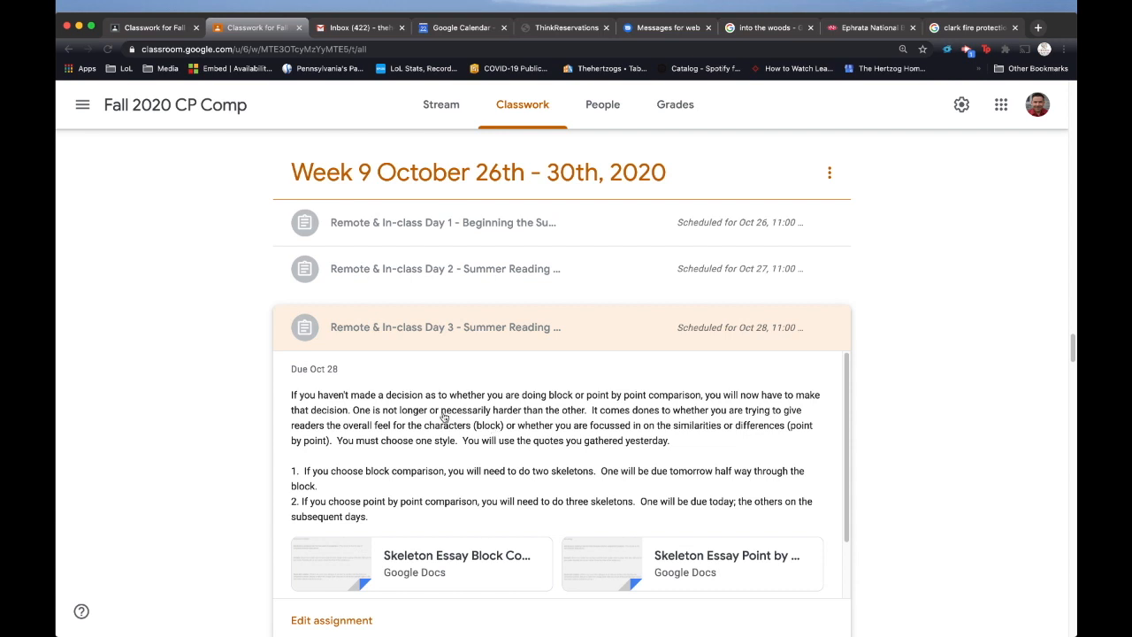
mouse_move(468, 517)
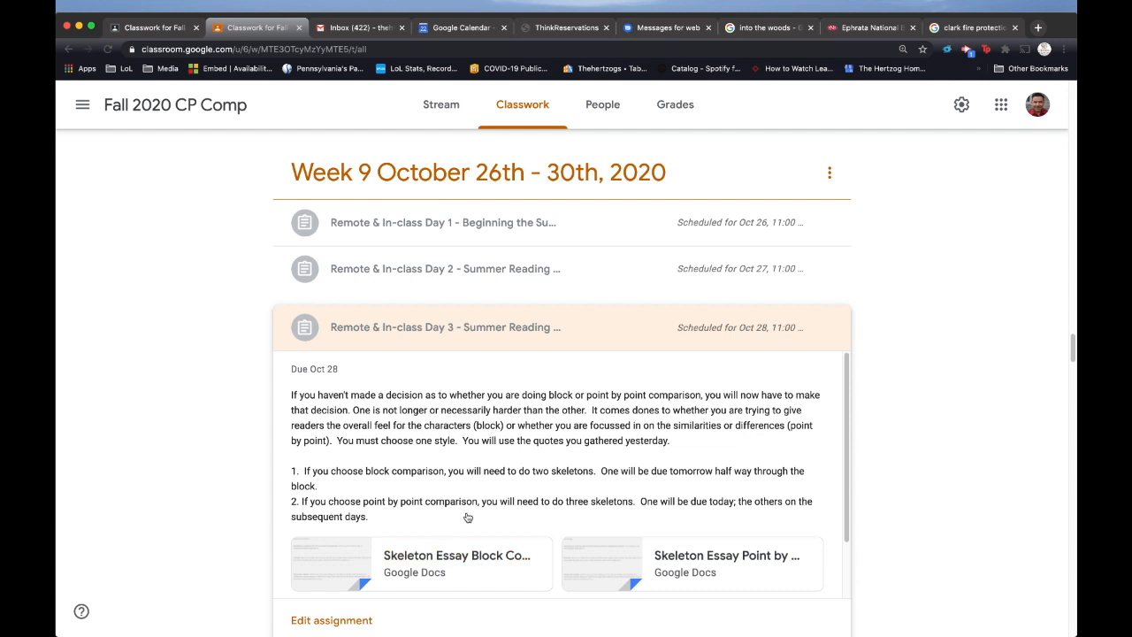
Open the 'Skeleton Essay Block Comparison' Google Doc attached to Day 3
scroll(down, 3)
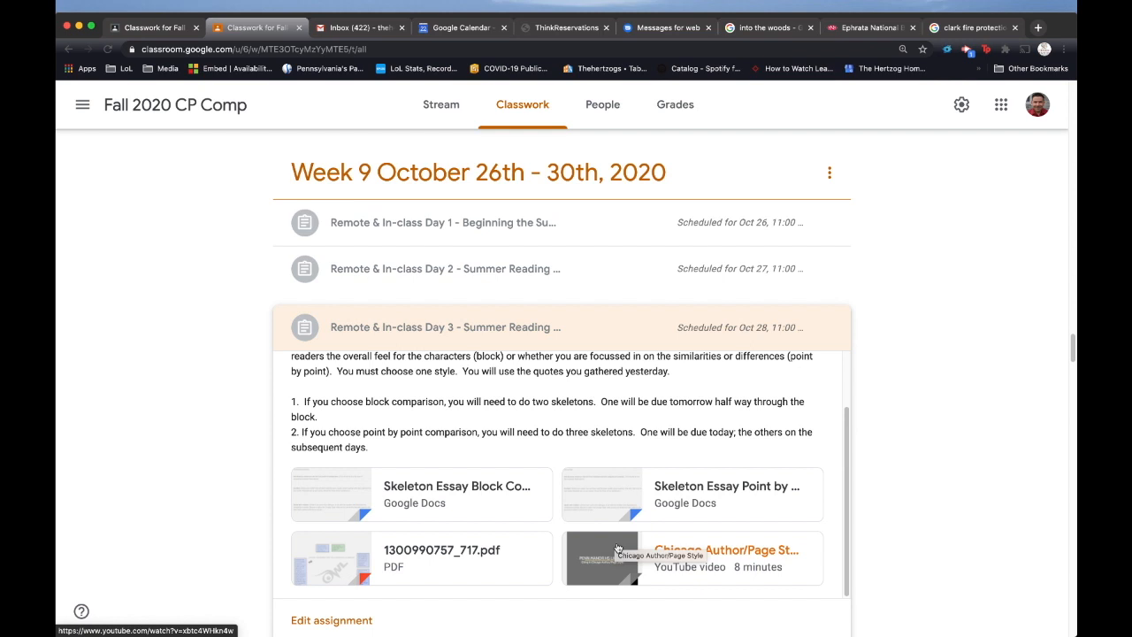
mouse_move(394, 513)
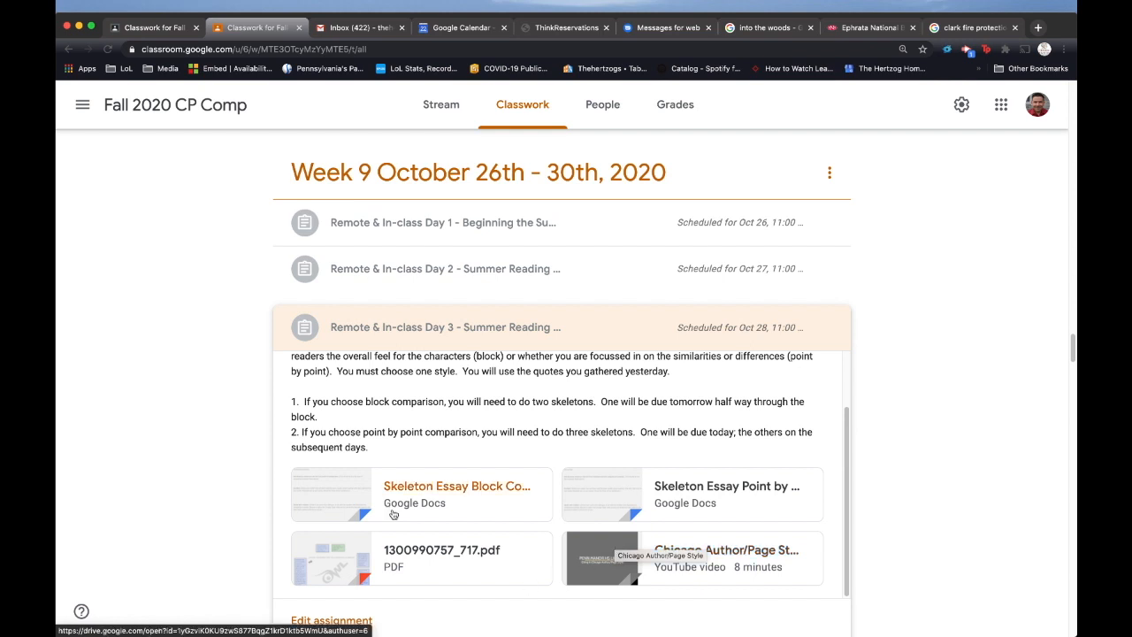
click(456, 485)
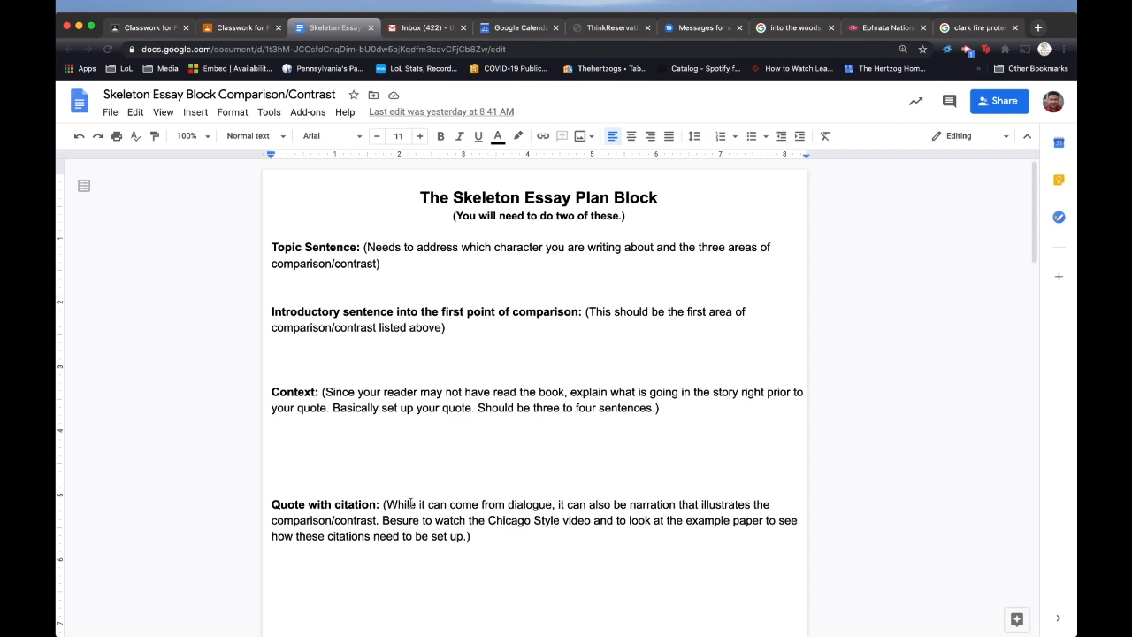
Read the block skeleton essay through its explanation and second-point sections, then return to Classroom
click(272, 179)
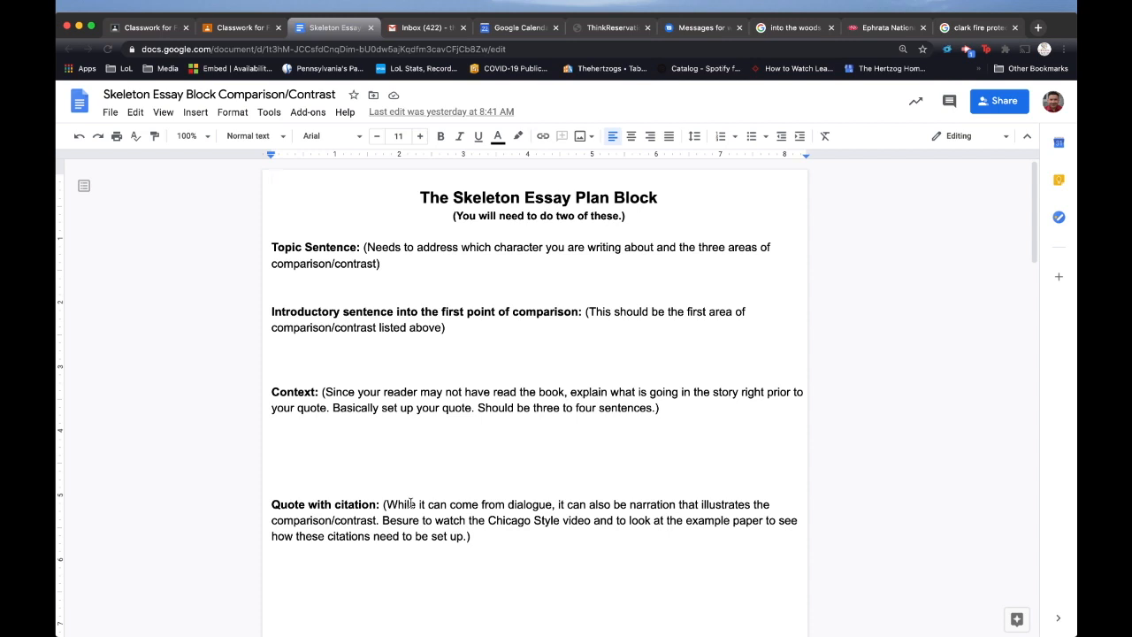
scroll(down, 3)
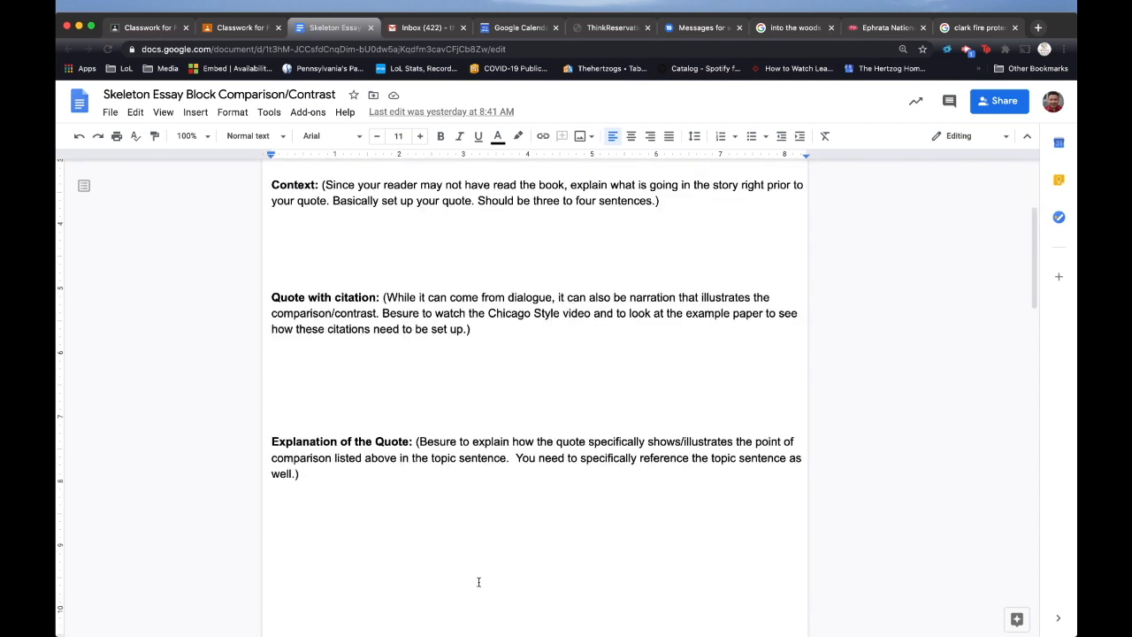
scroll(down, 3)
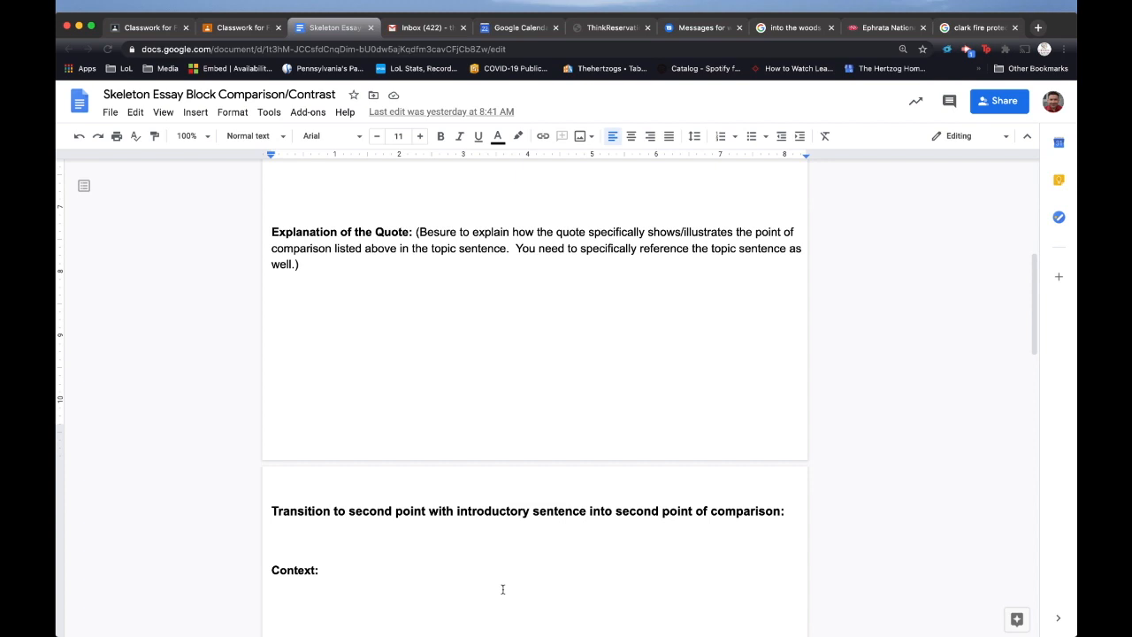
scroll(down, 3)
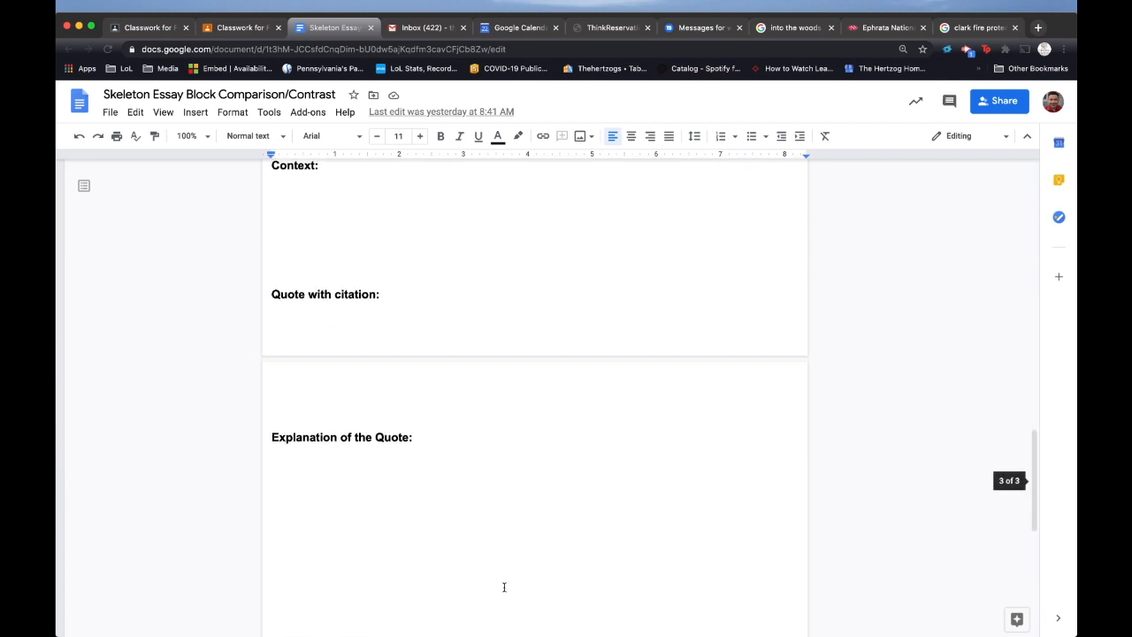
scroll(up, 3)
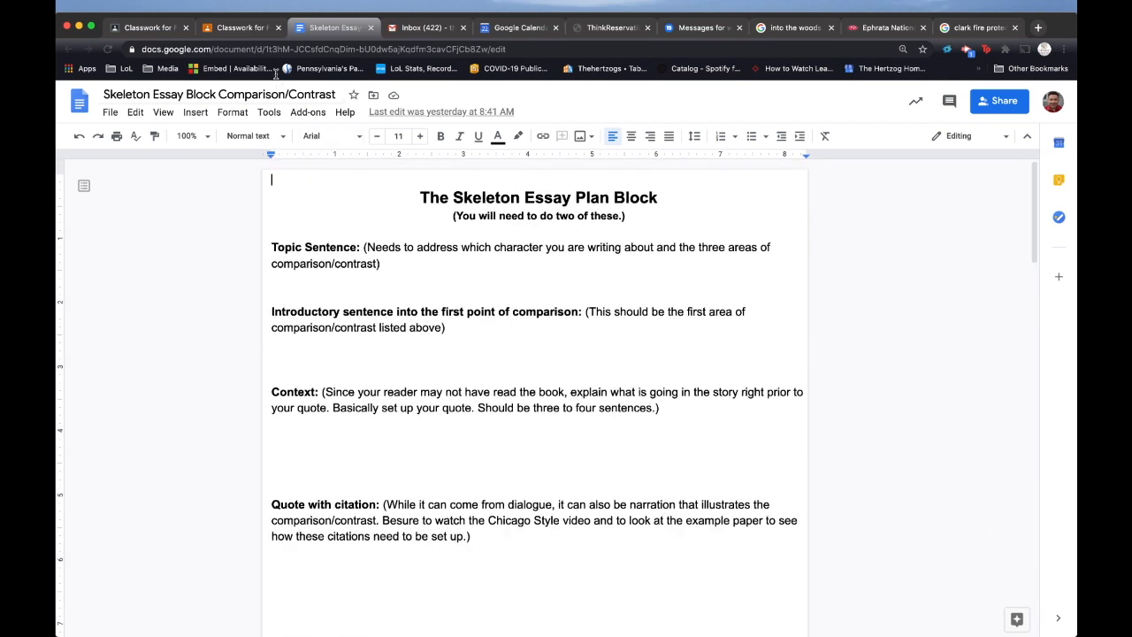
click(239, 27)
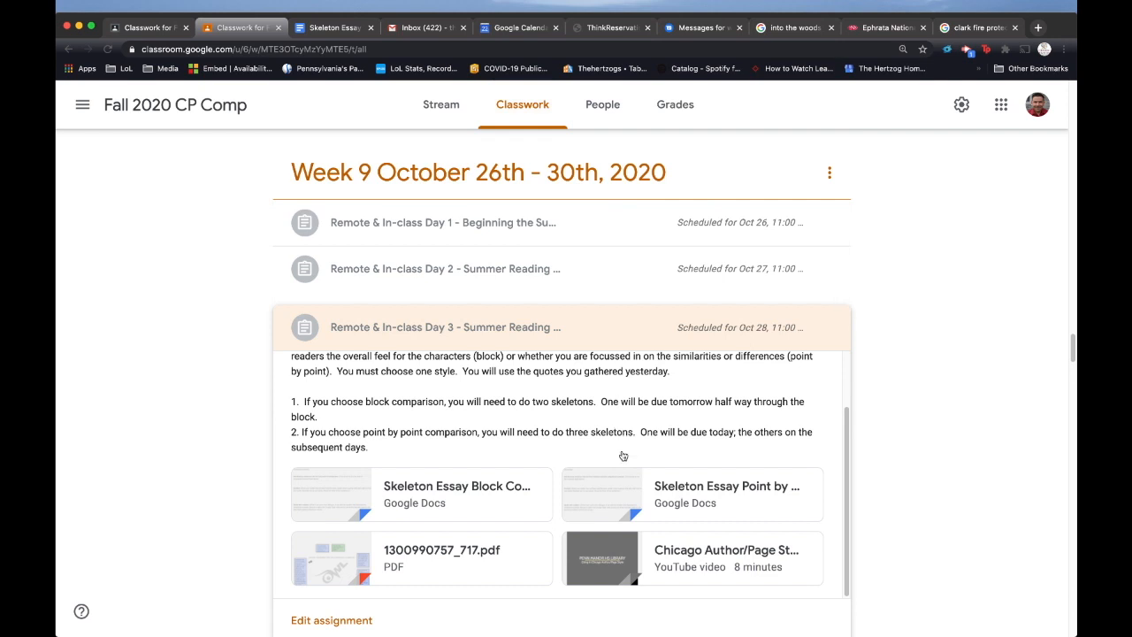
Open the 'Skeleton Essay Point by Point' Google Doc from the Day 3 assignment
click(725, 485)
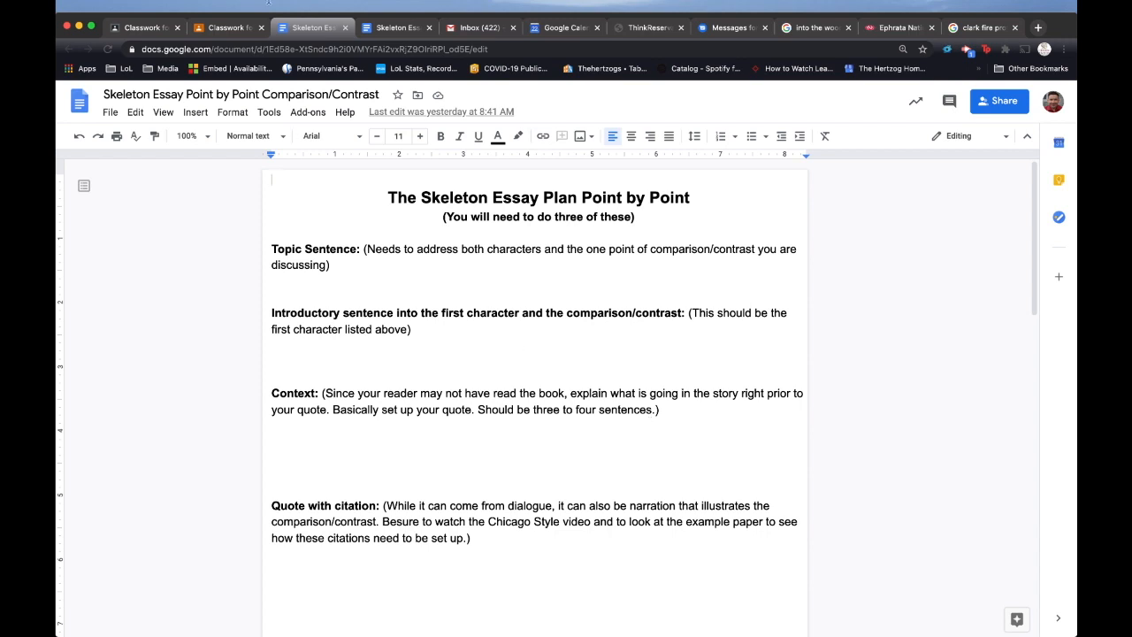
Switch back to the Classroom tab and scroll down to the Day 4 and Day 5 assignments
click(227, 28)
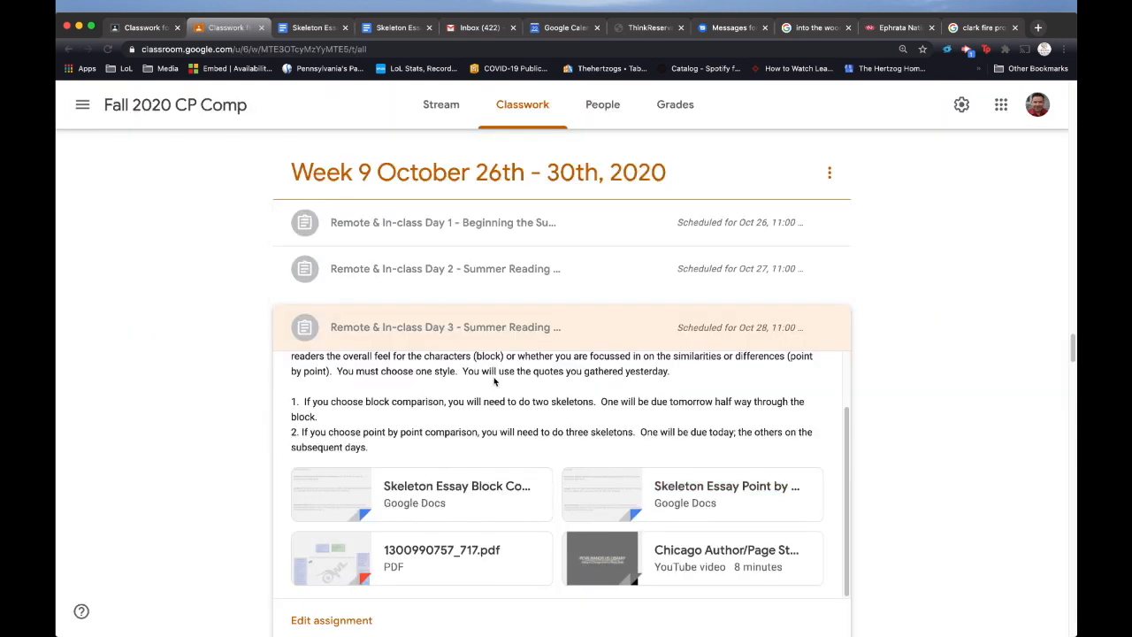
mouse_move(634, 426)
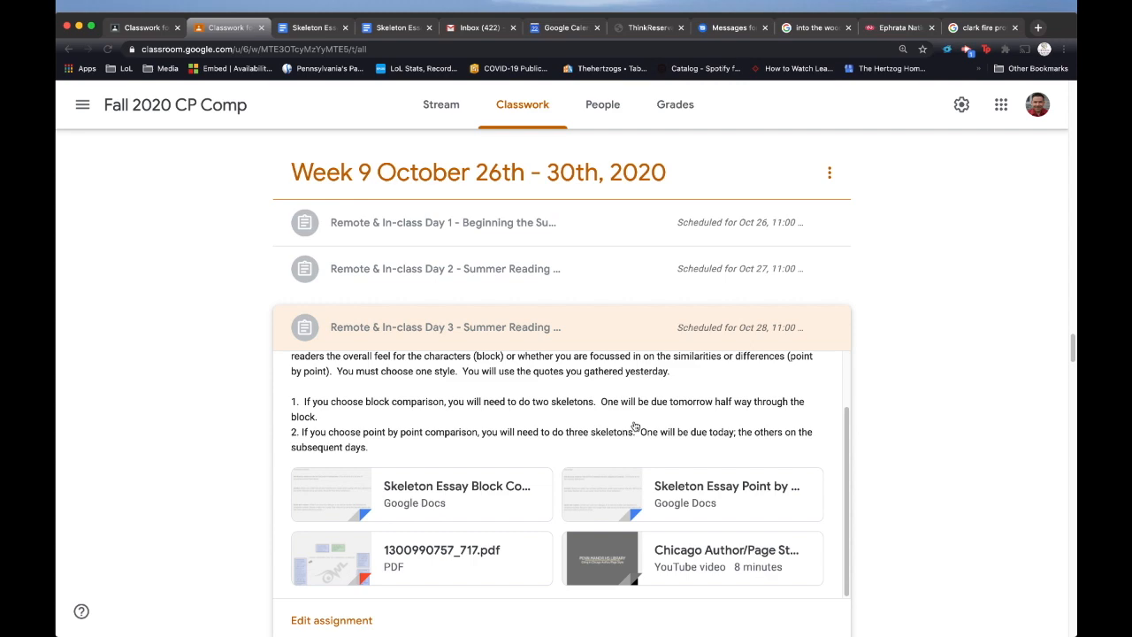
scroll(down, 3)
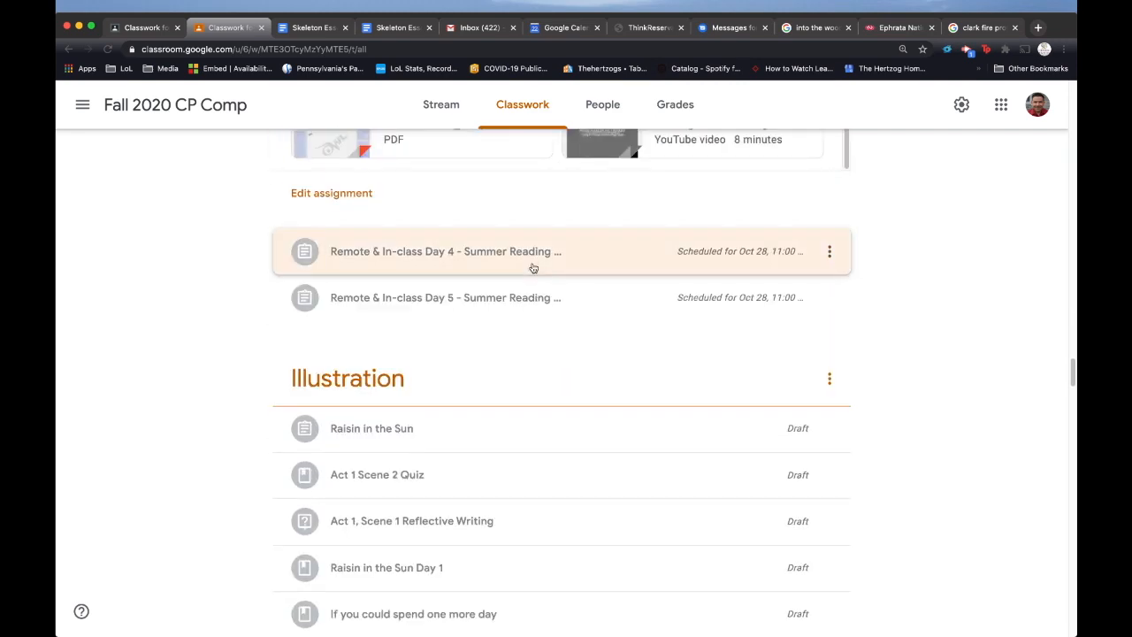
Expand 'Remote & In-class Day 4' and review its skeleton due-date instructions
click(445, 251)
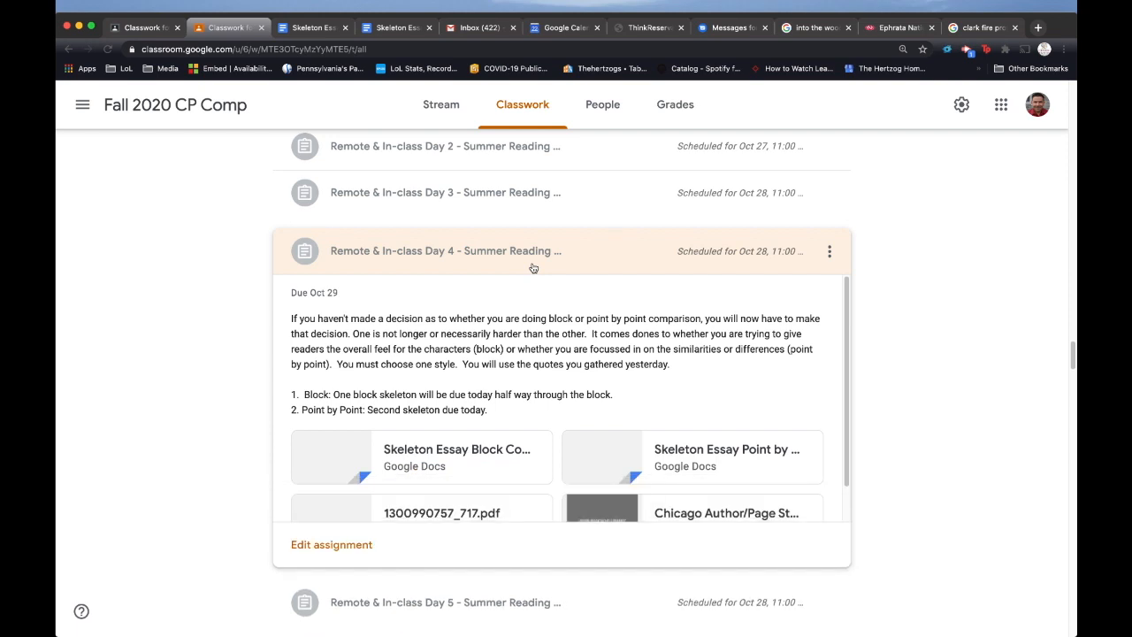
mouse_move(624, 283)
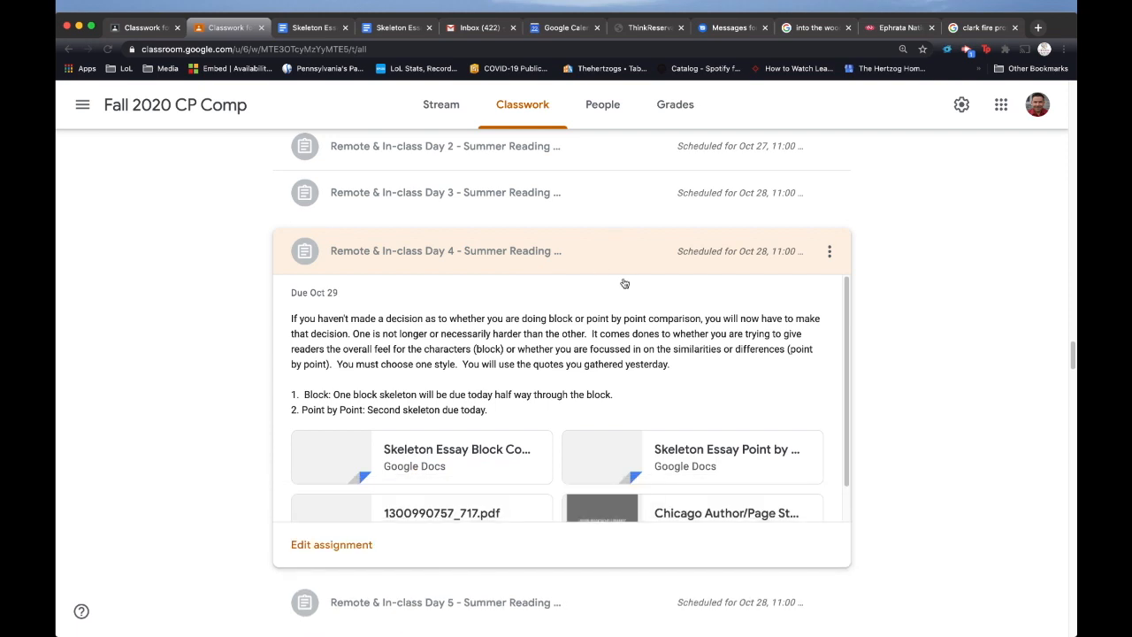
scroll(up, 3)
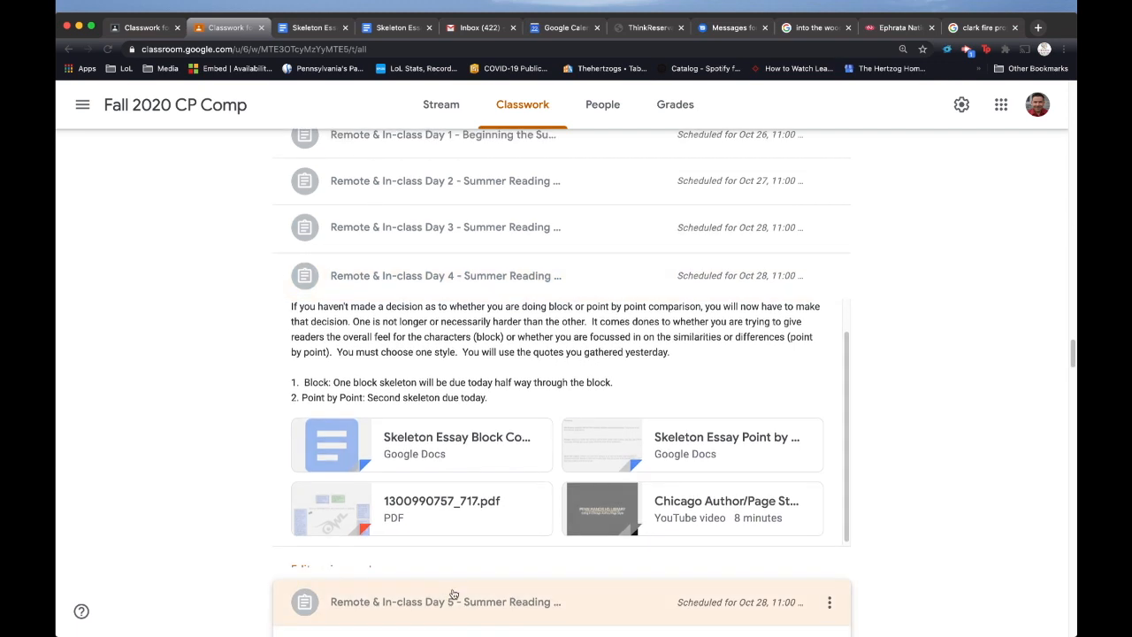
scroll(up, 3)
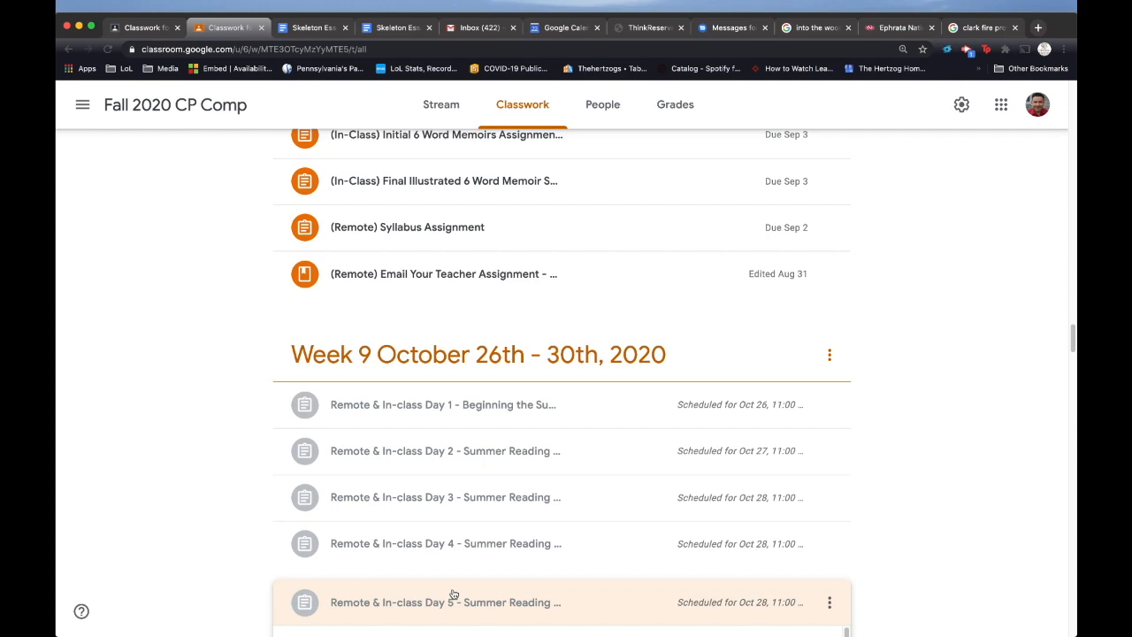
mouse_move(647, 231)
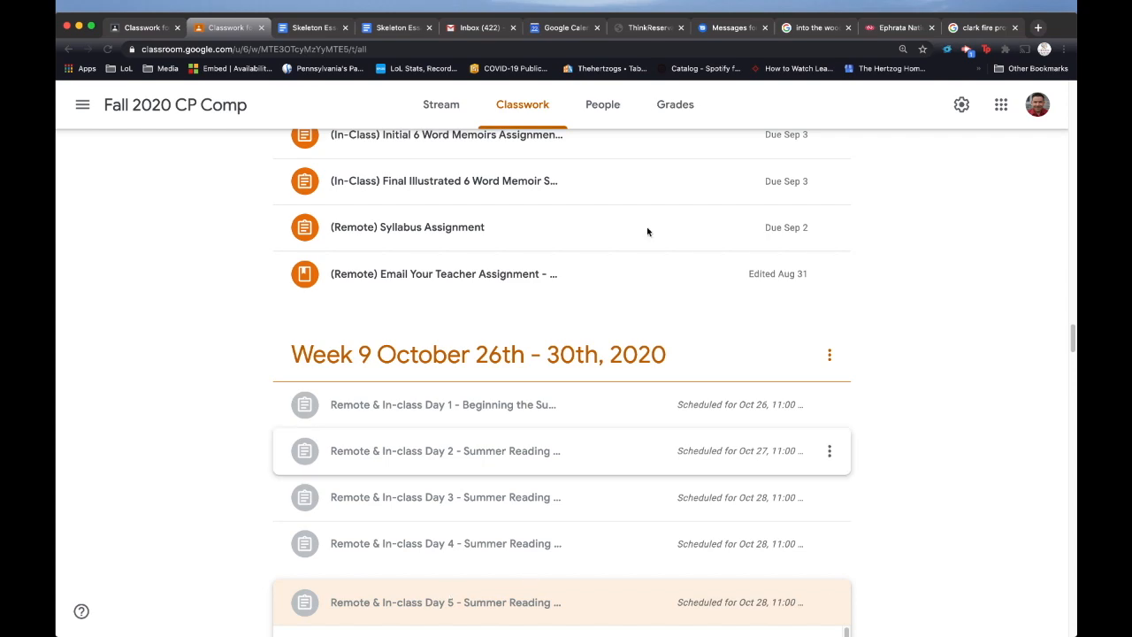